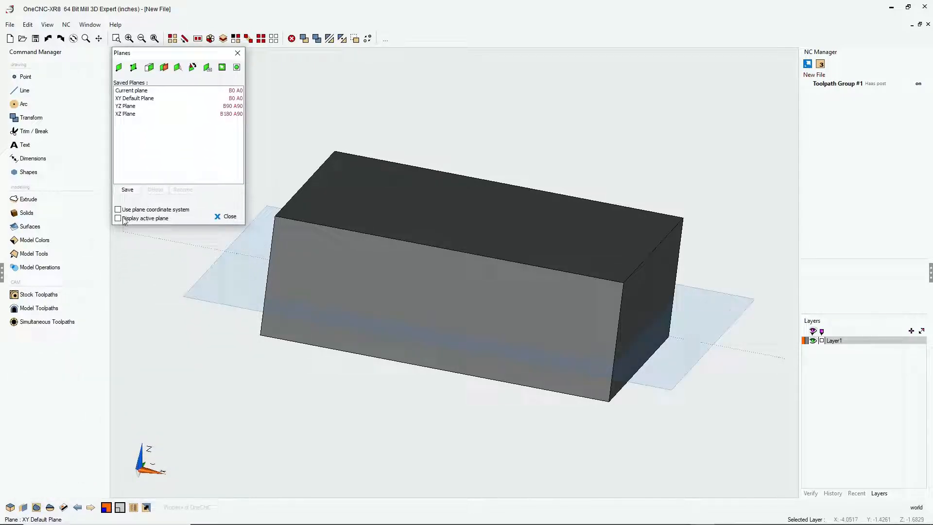
- Enable 'Use plane coordinate system' so coordinates are measured on the front-face plane
left_click(118, 209)
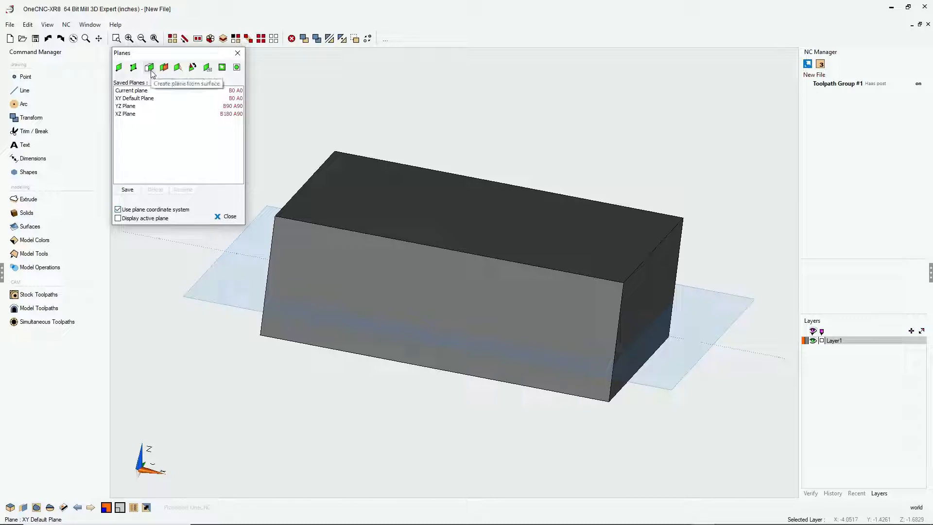
left_click(351, 272)
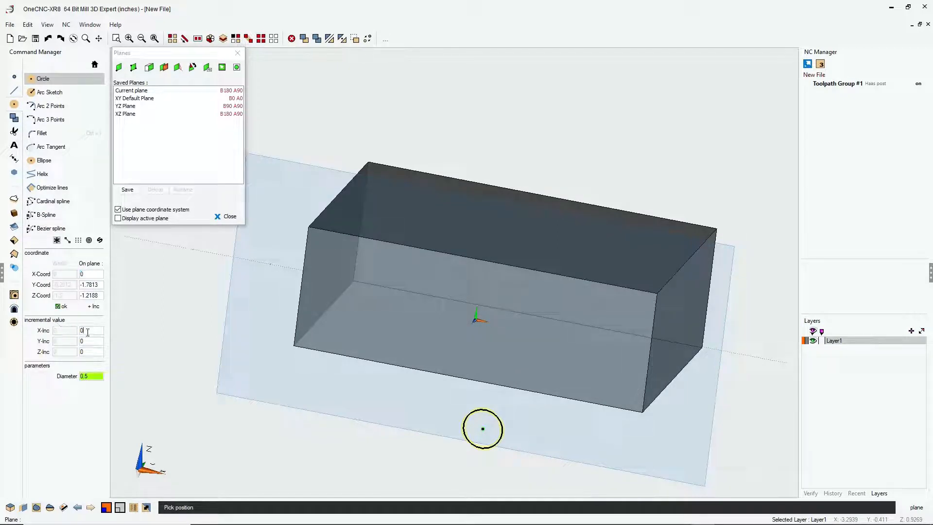
- Place the 0.5-diameter circle at incremental offsets X 1, Y -0.8 from the block's upper-left front corner
type("1")
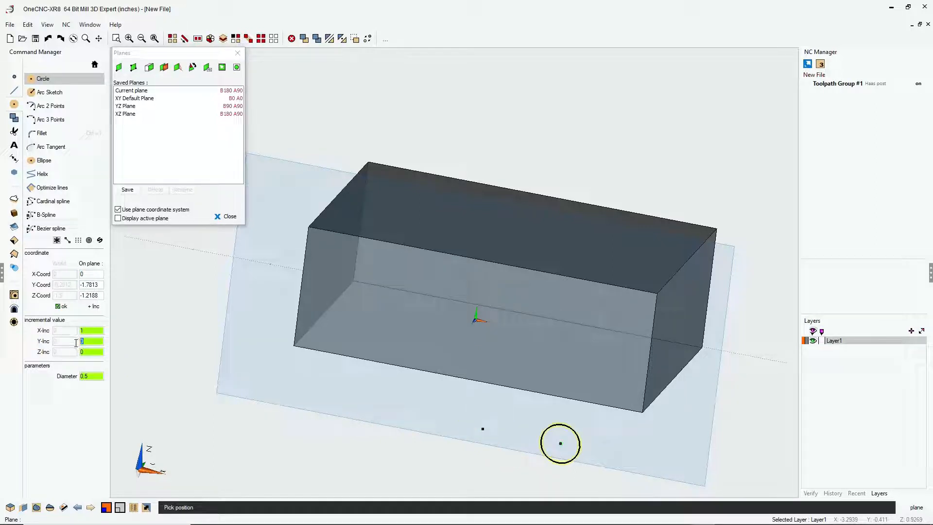
type("1")
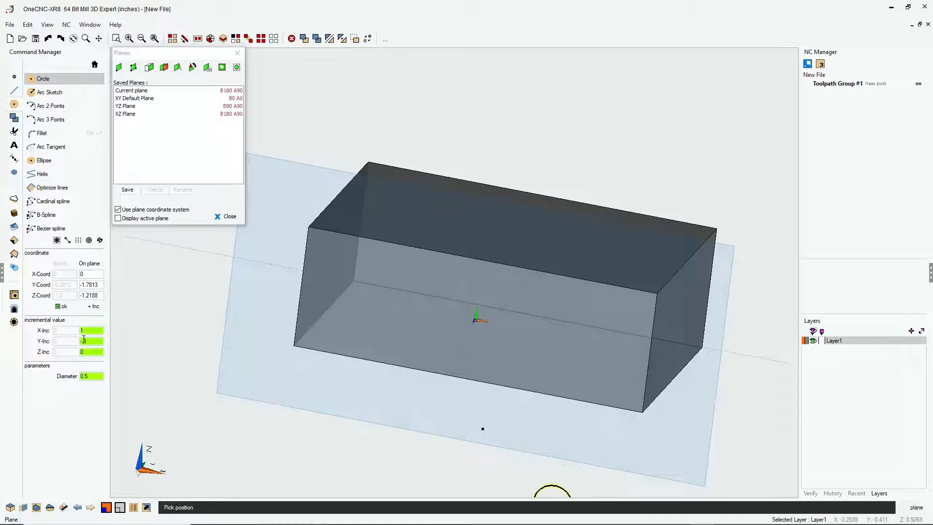
left_click(392, 312)
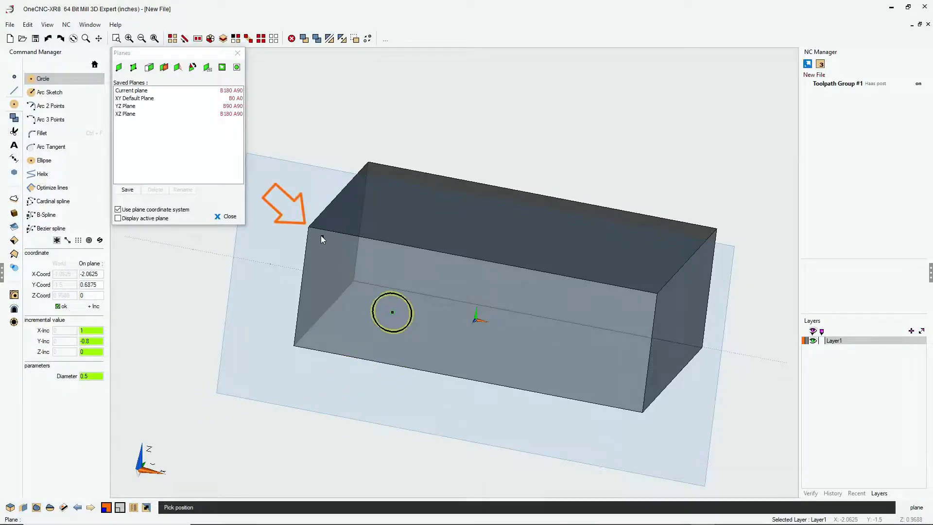